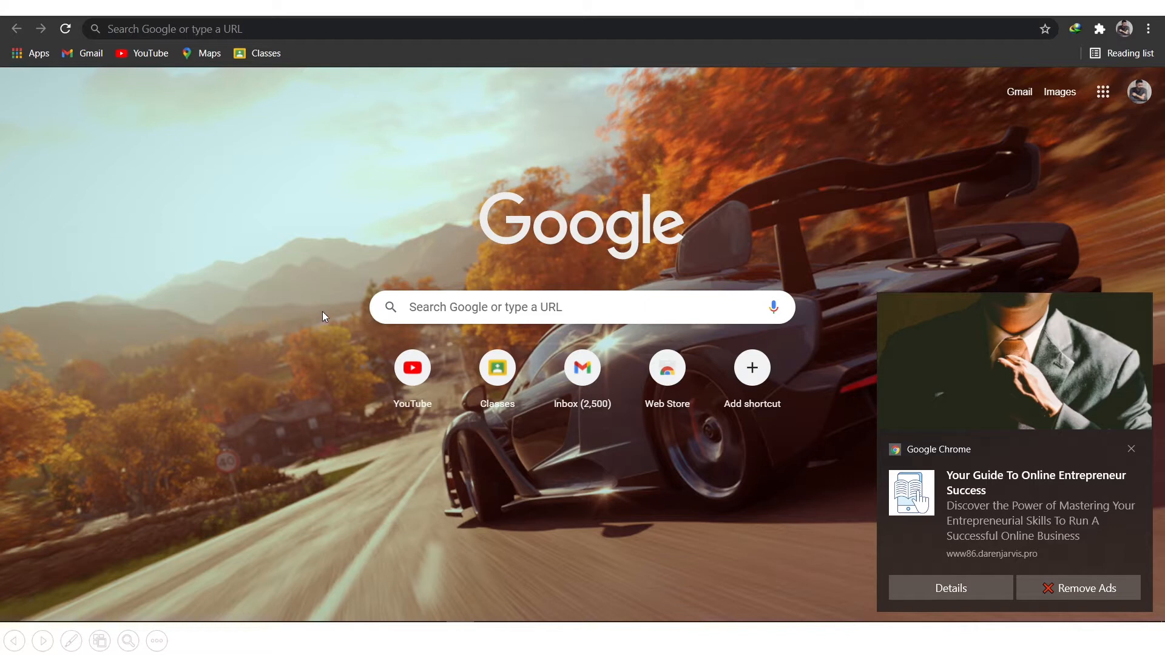
pyautogui.moveTo(305, 323)
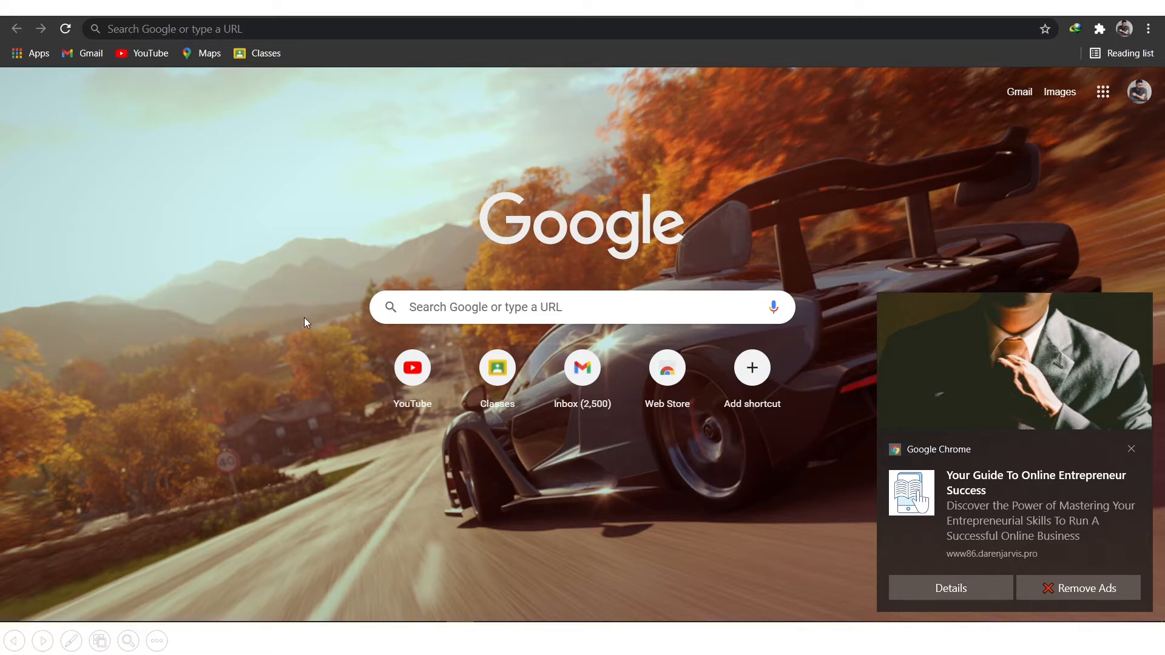
pyautogui.moveTo(250, 316)
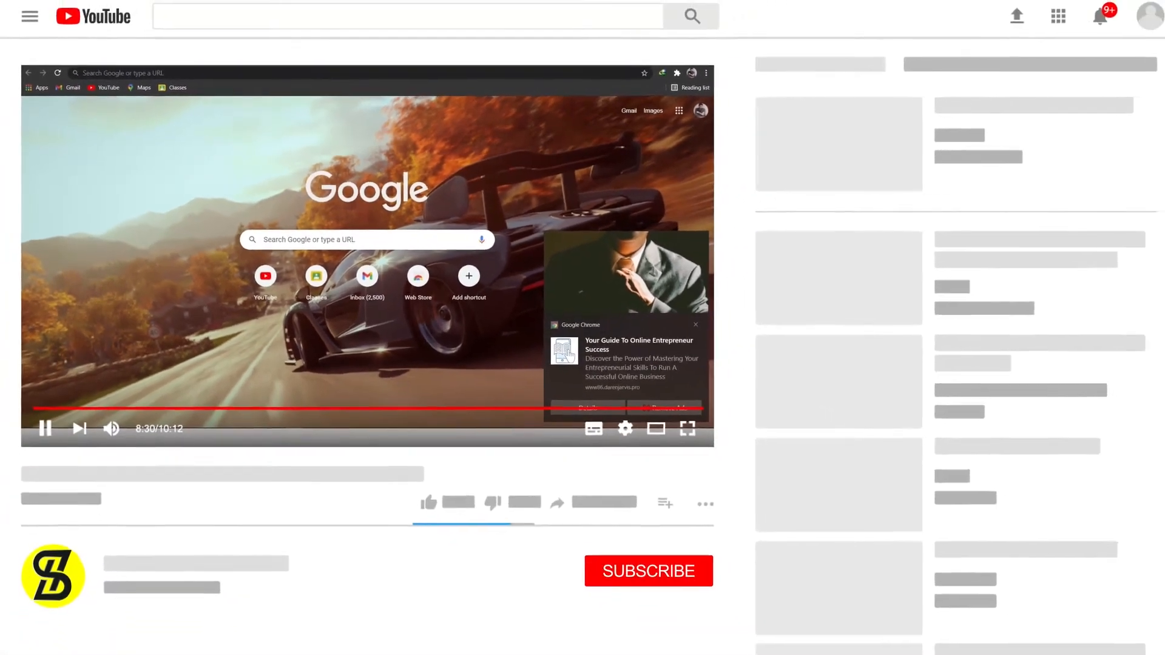
# Close the Chrome window showing the ad notification so the Windows desktop is left showing.
pyautogui.click(648, 570)
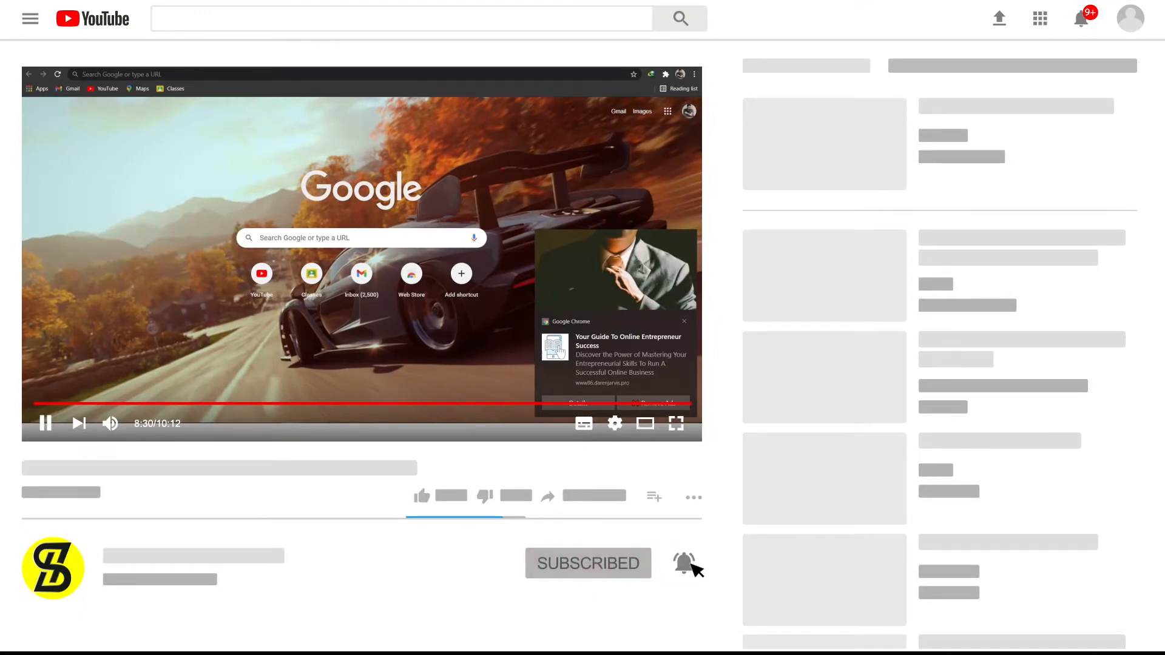
pyautogui.click(673, 423)
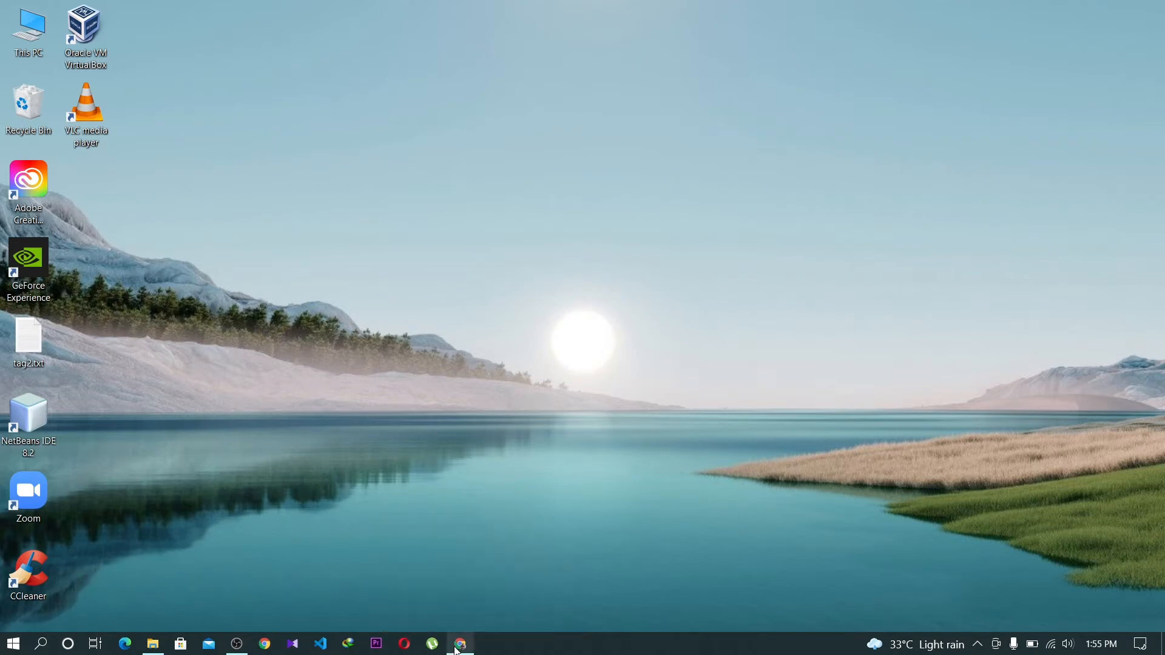
# Navigate from the Chrome menu to Settings > Privacy and security > Site Settings notifications list.
pyautogui.click(461, 643)
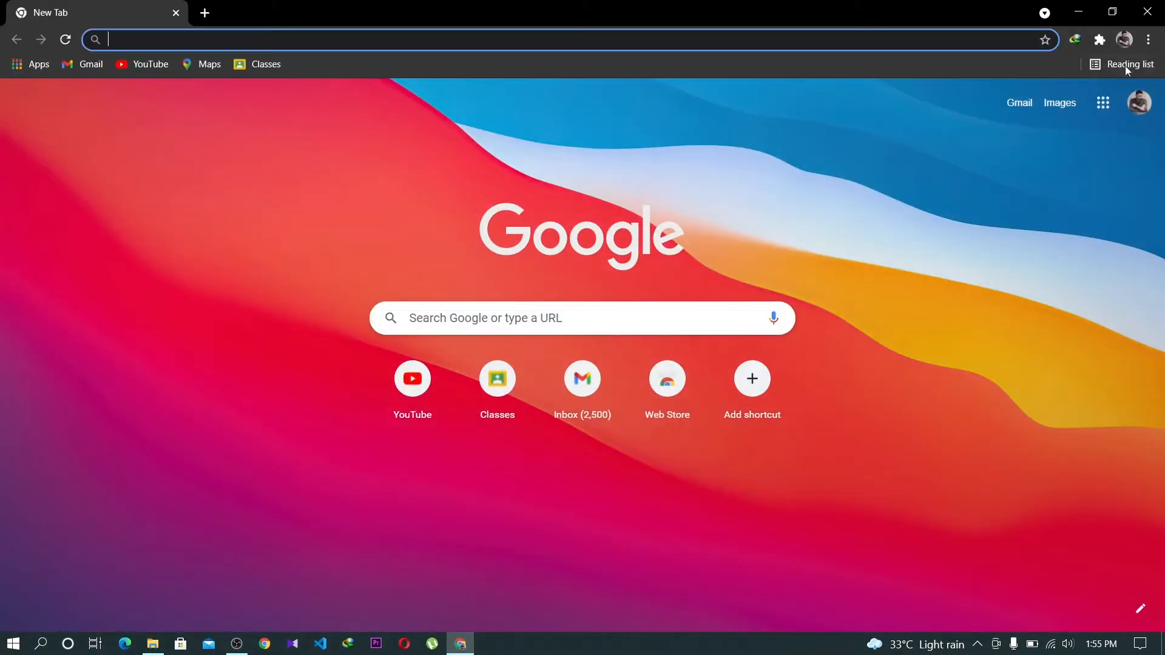
pyautogui.click(1148, 39)
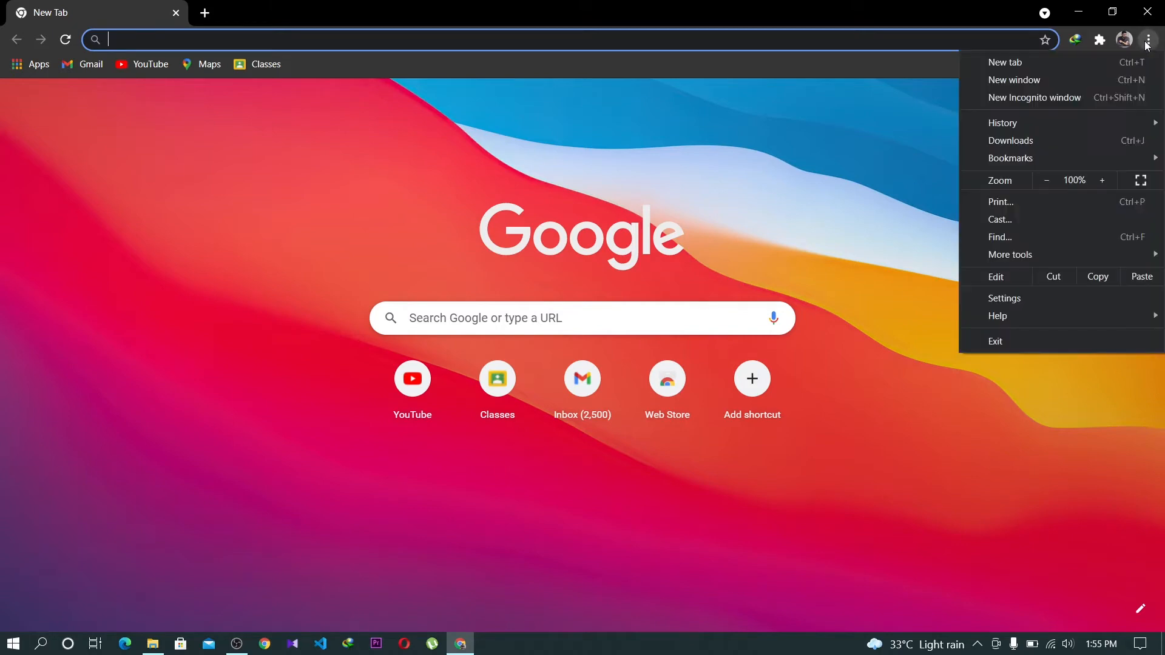
pyautogui.click(1004, 299)
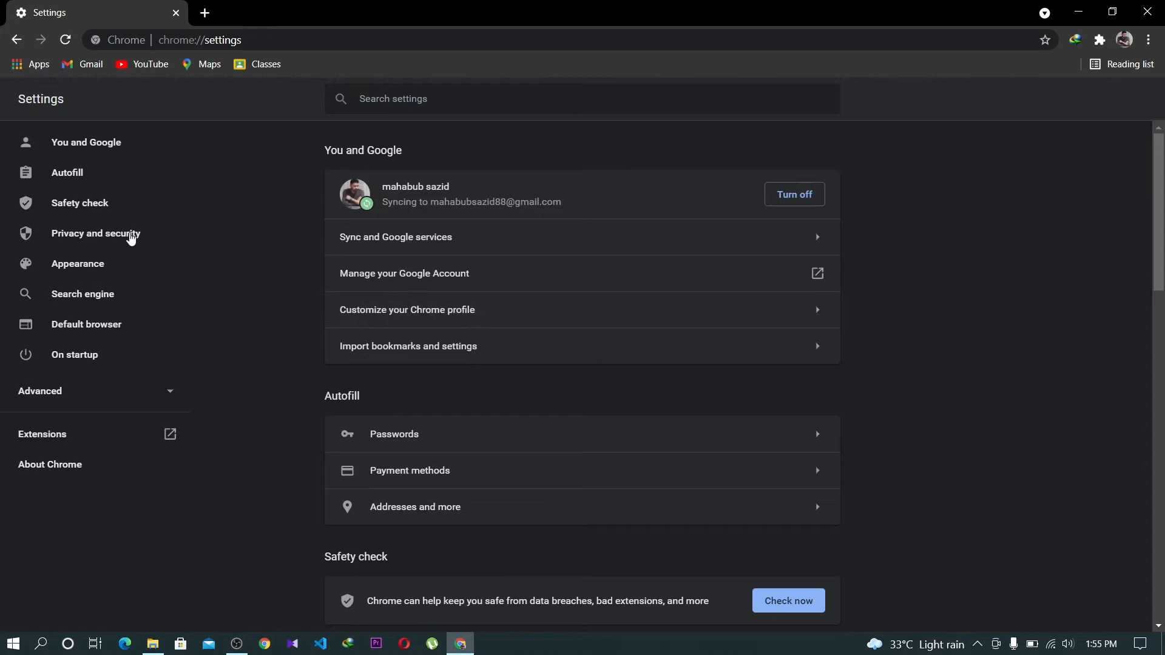
pyautogui.click(95, 233)
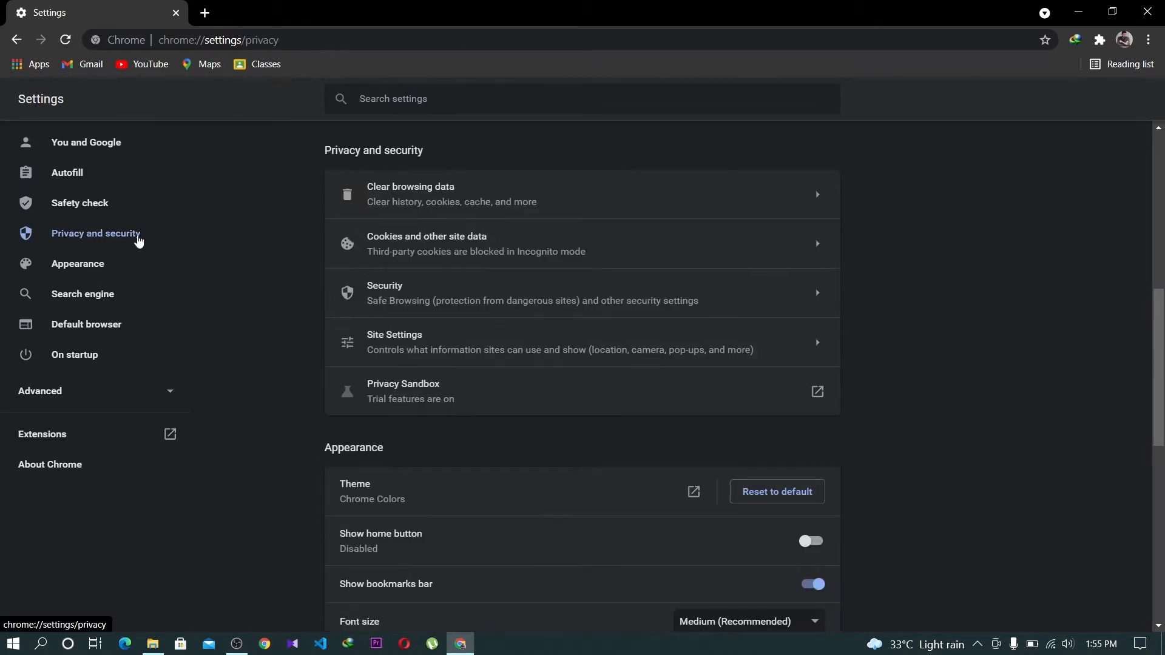
pyautogui.click(393, 342)
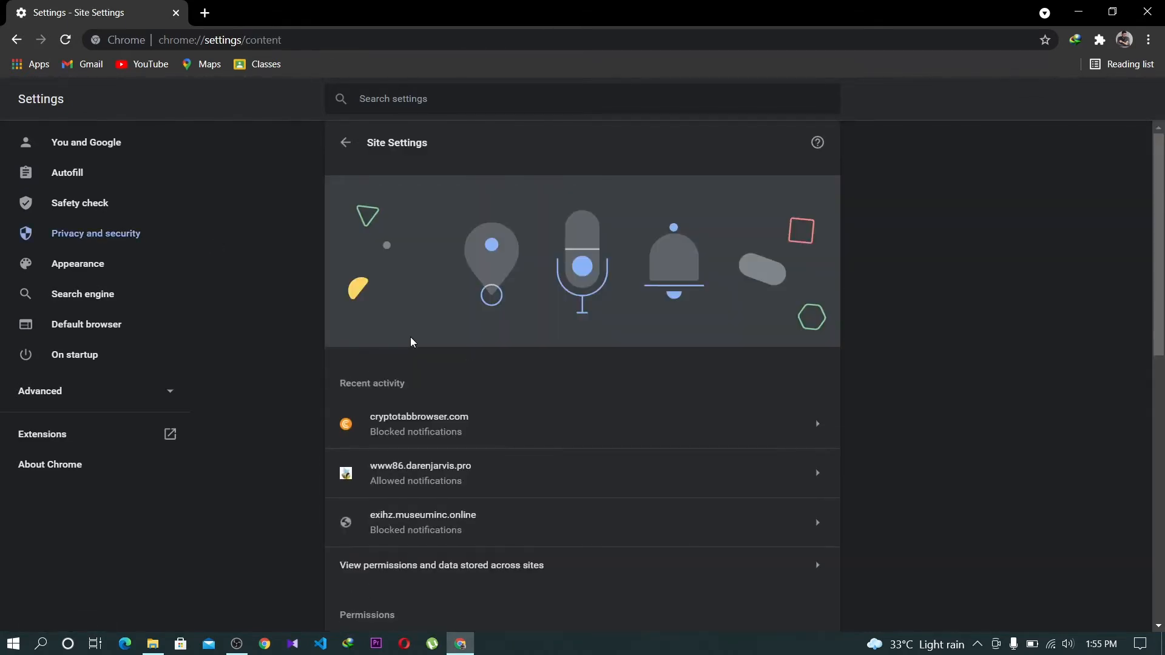
pyautogui.scroll(-3)
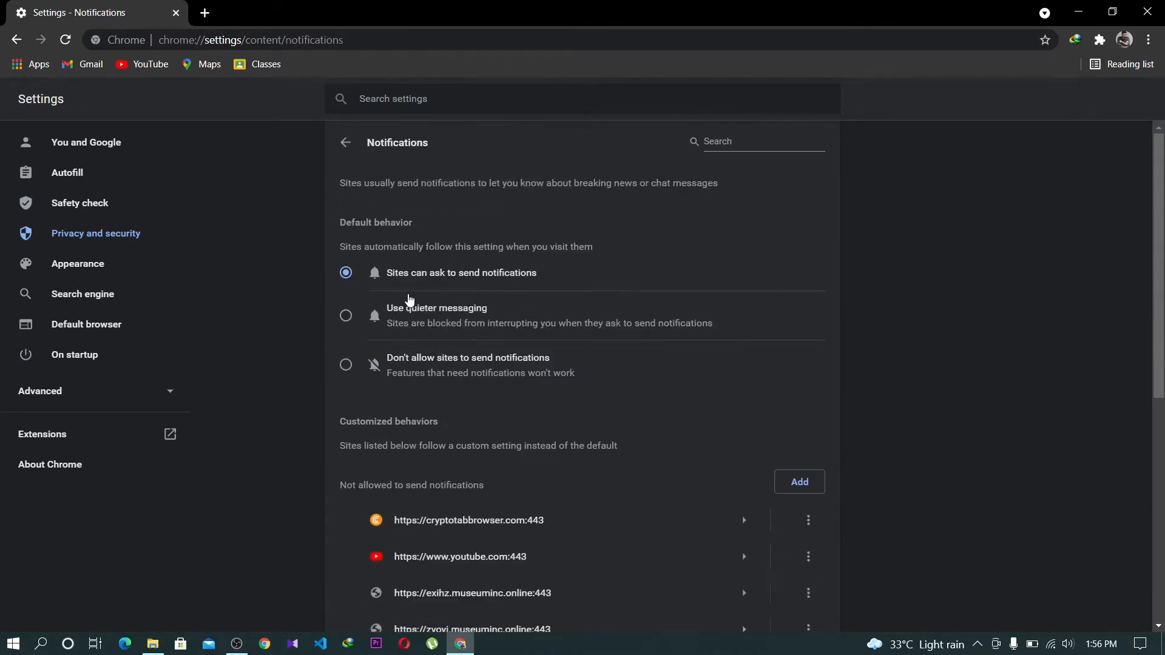
pyautogui.moveTo(426, 349)
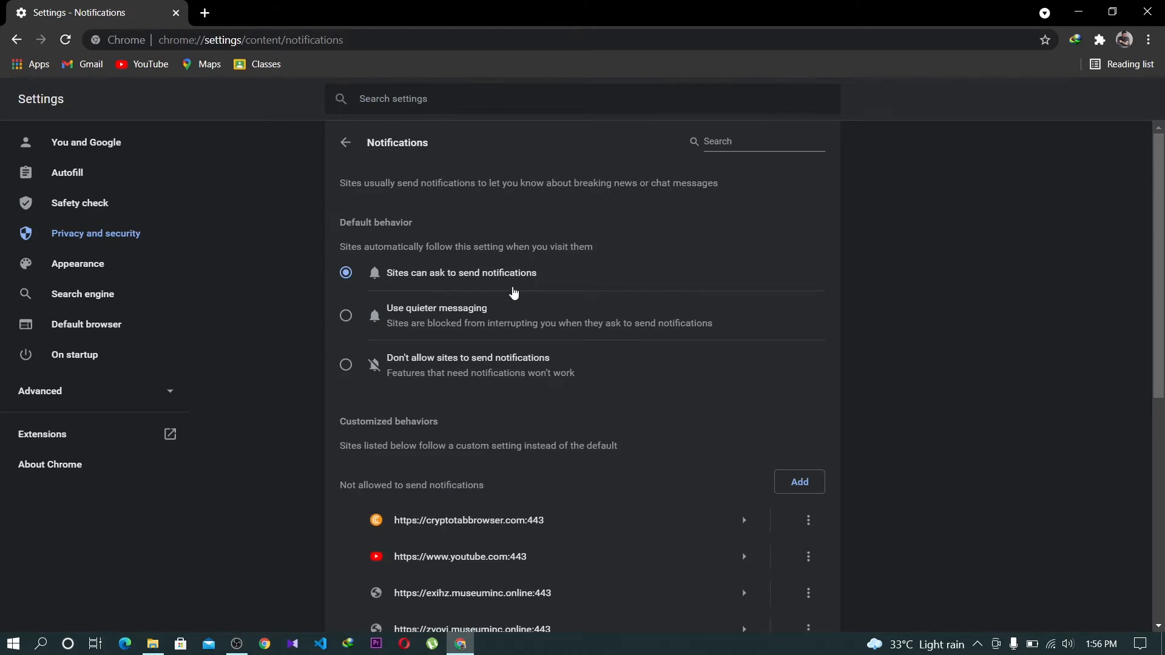
pyautogui.moveTo(384, 284)
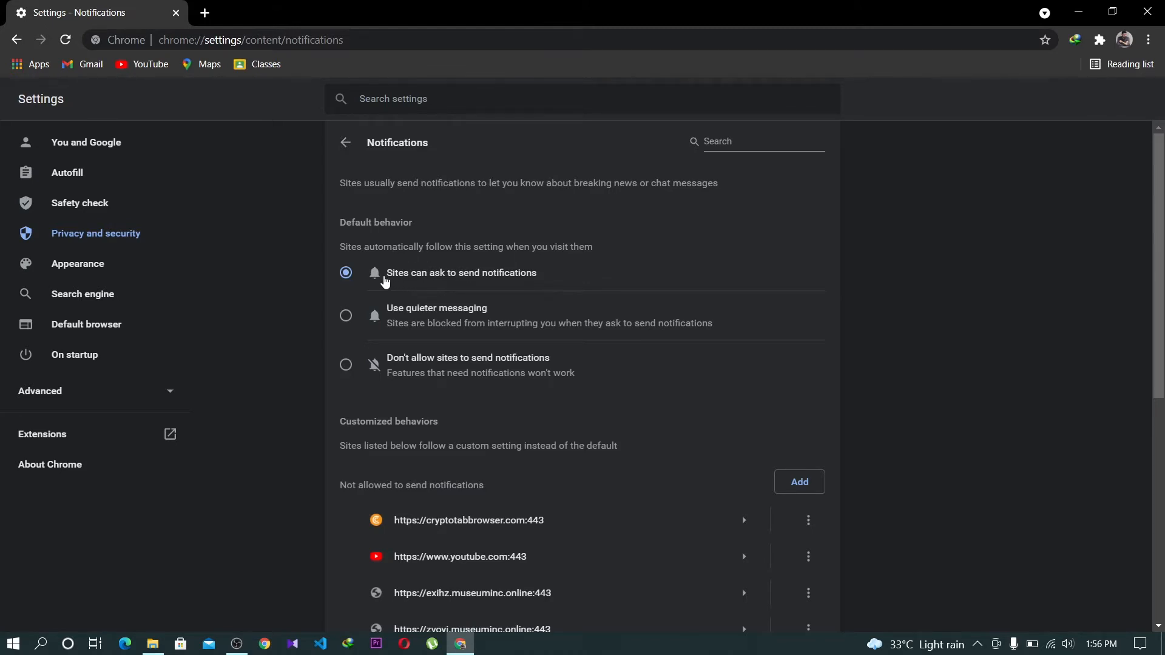
pyautogui.moveTo(452, 280)
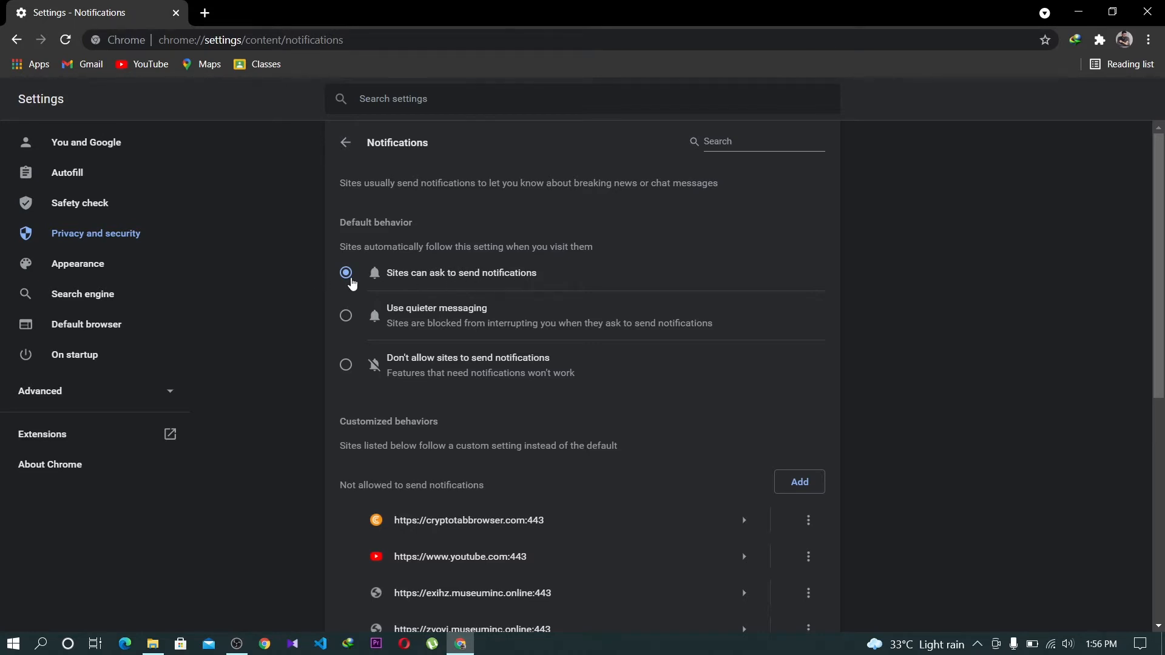
pyautogui.moveTo(489, 283)
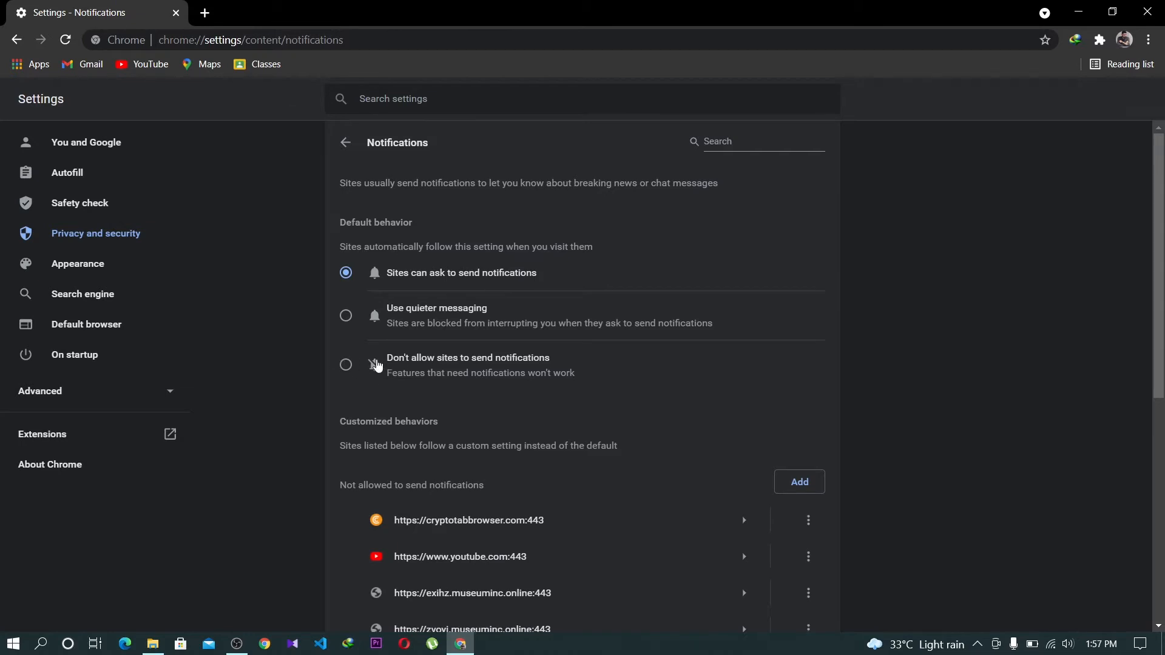
pyautogui.moveTo(346, 369)
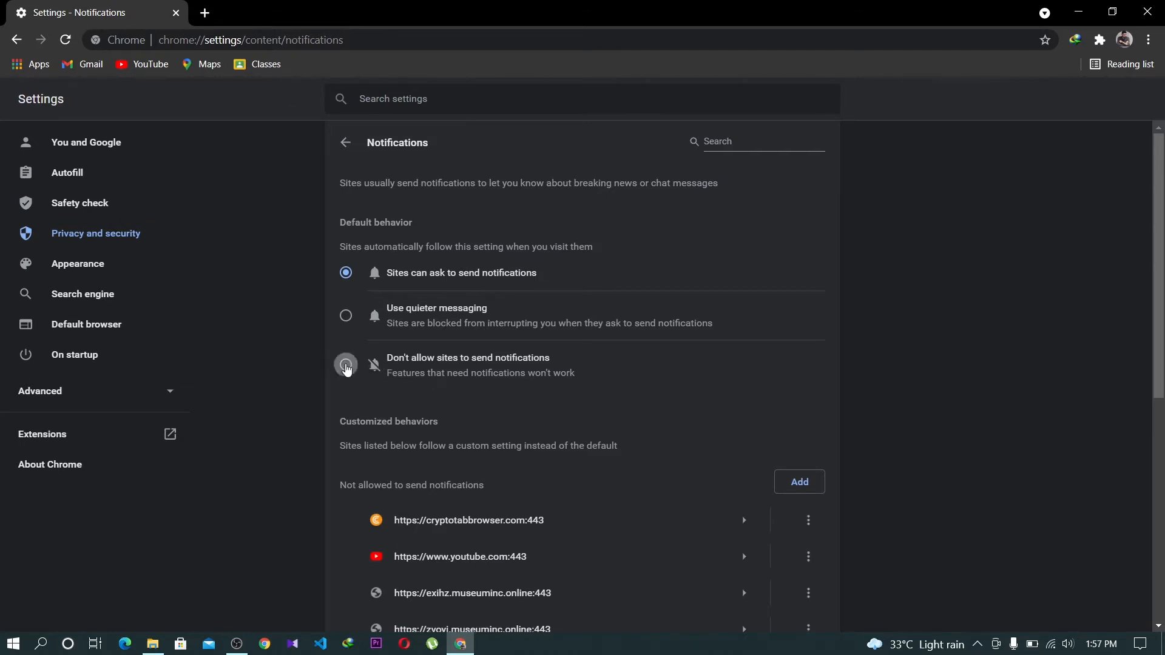
# Select 'Don't allow sites to send notifications' as the default behaviour.
pyautogui.click(346, 367)
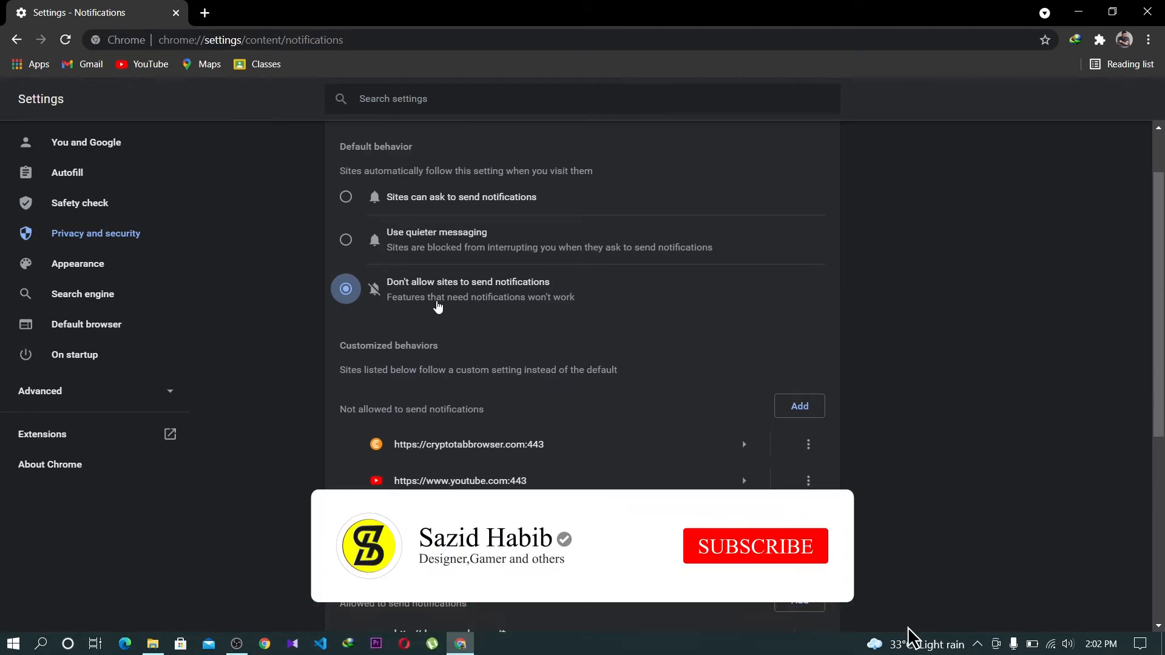
pyautogui.click(754, 546)
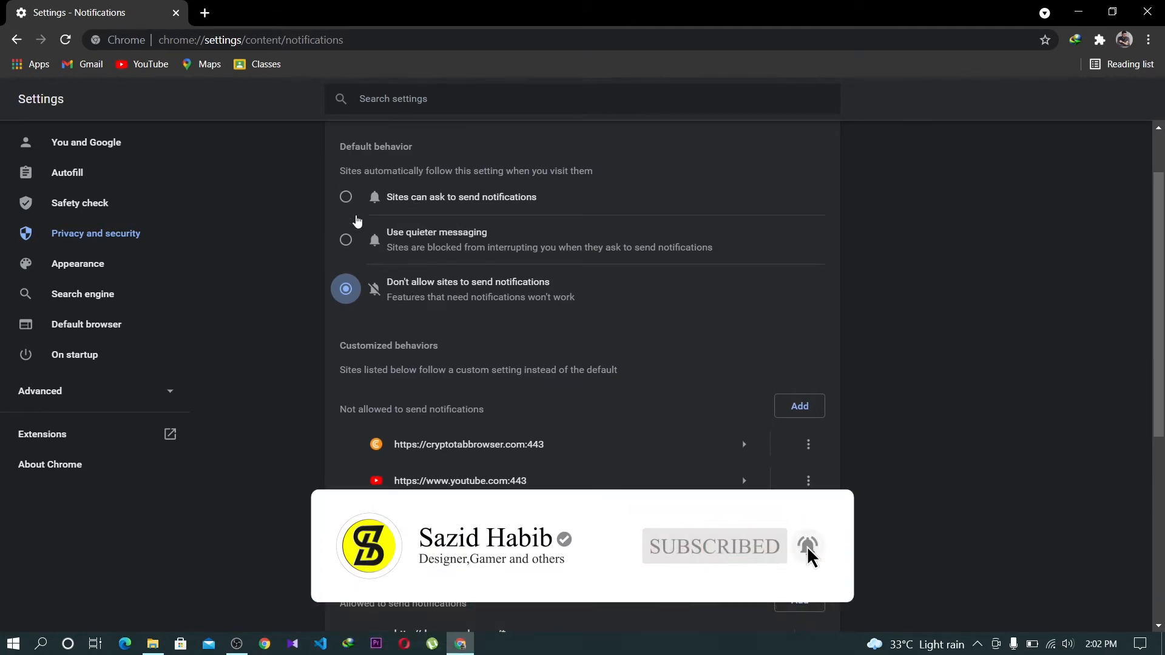
pyautogui.click(346, 196)
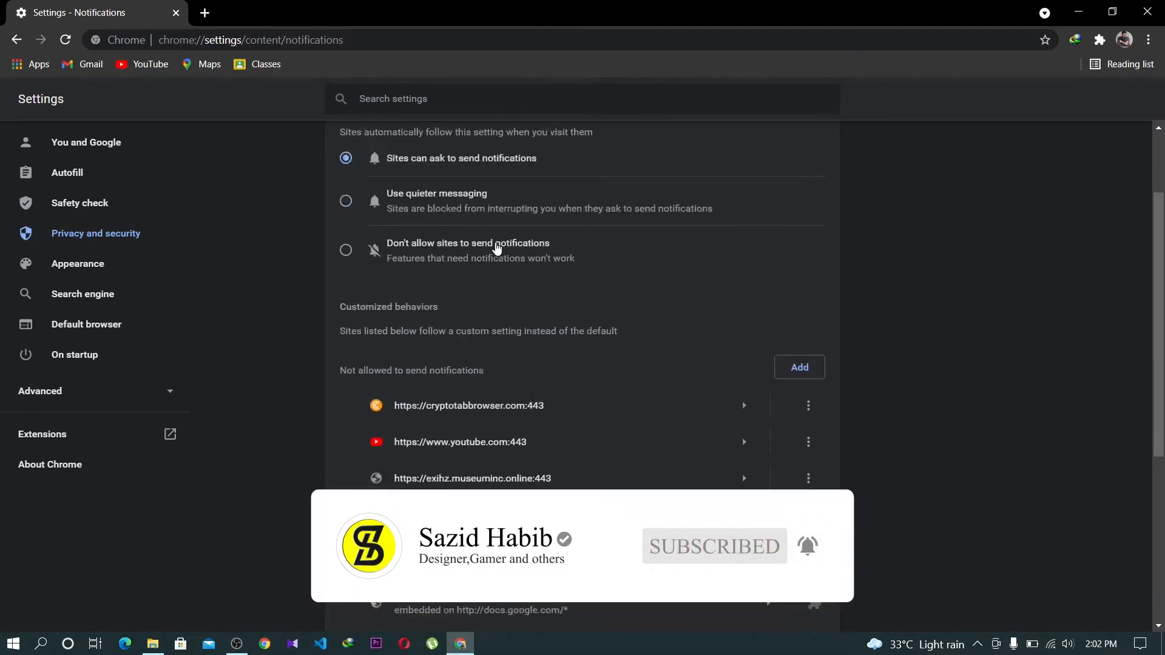
pyautogui.scroll(-3)
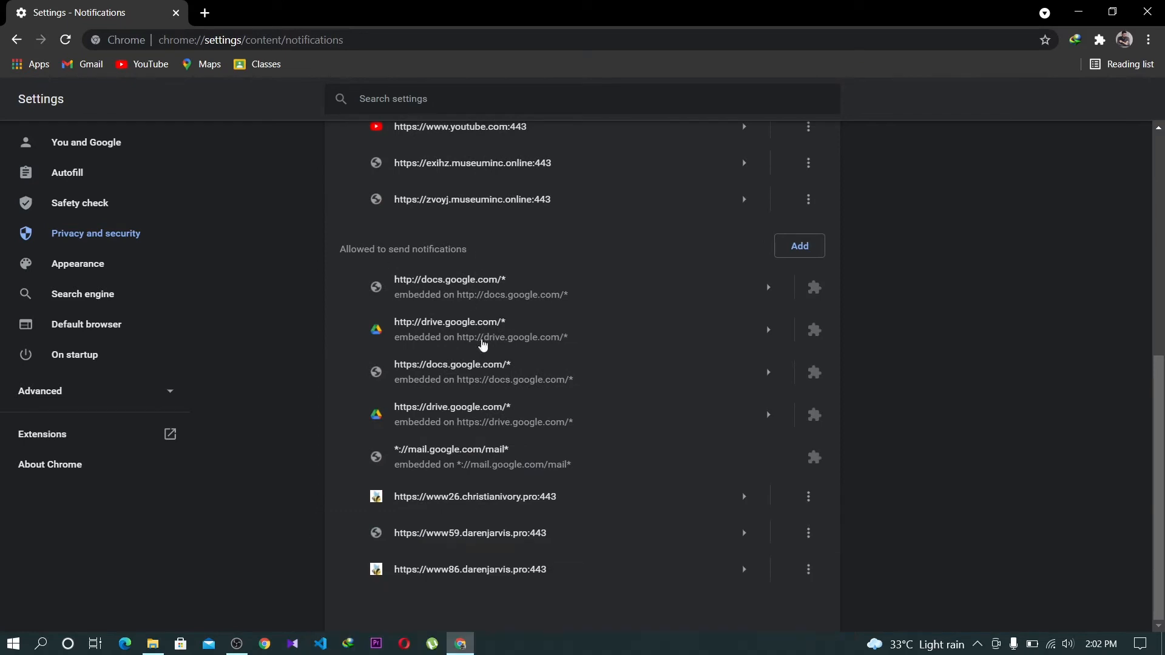
pyautogui.moveTo(488, 610)
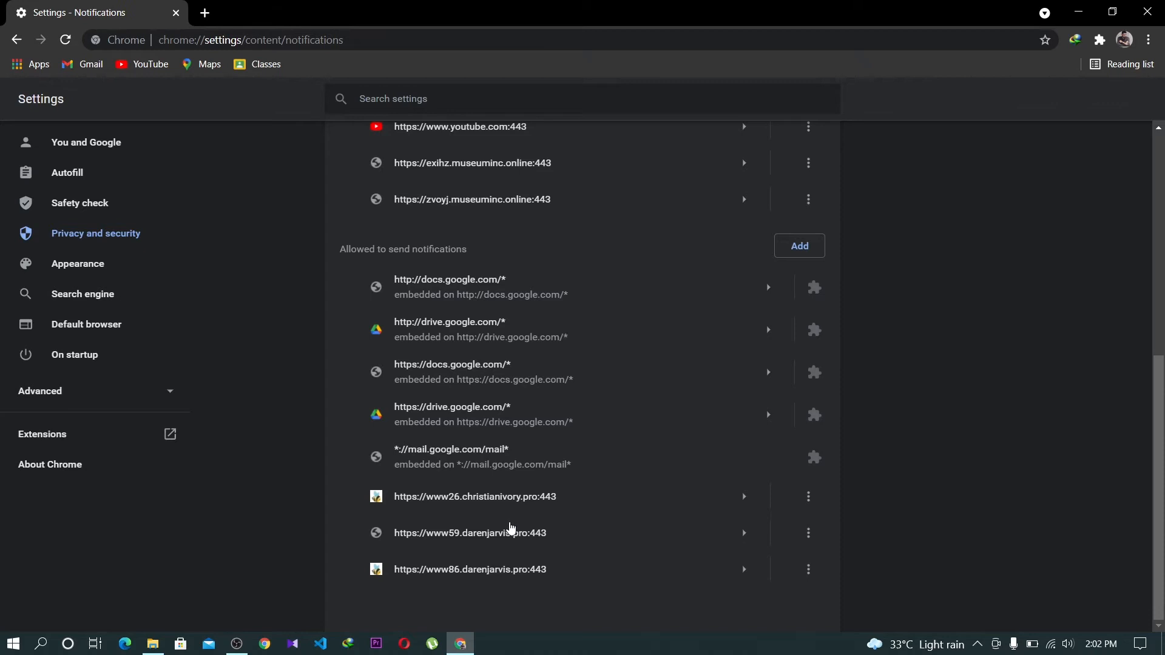
pyautogui.moveTo(484, 519)
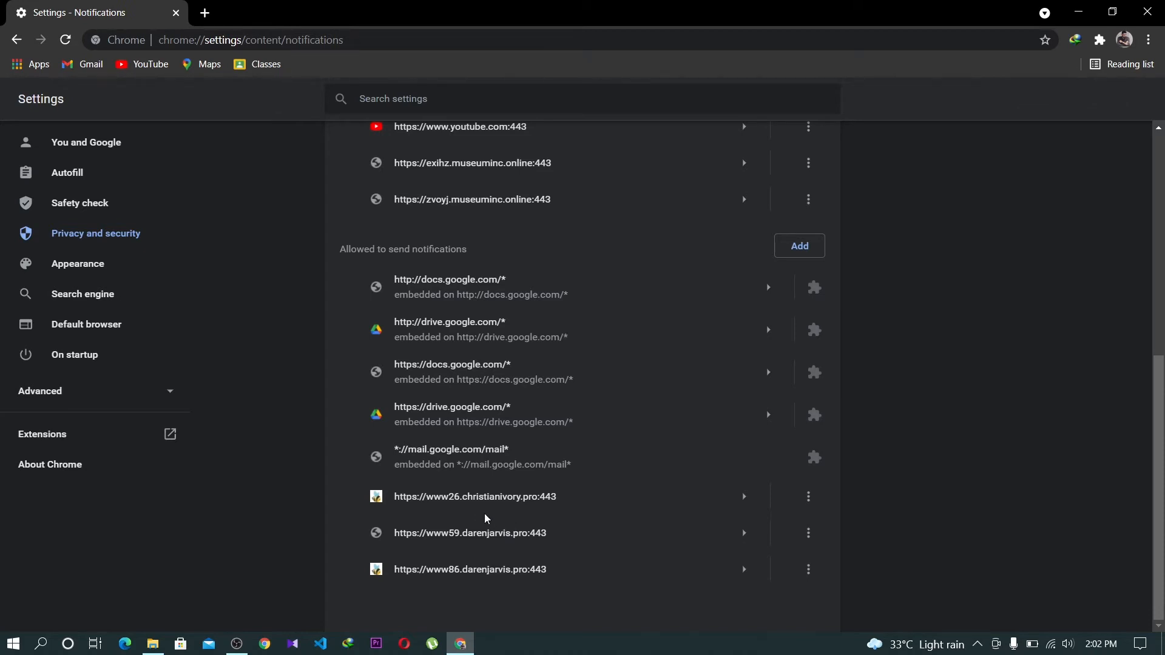
pyautogui.moveTo(472, 504)
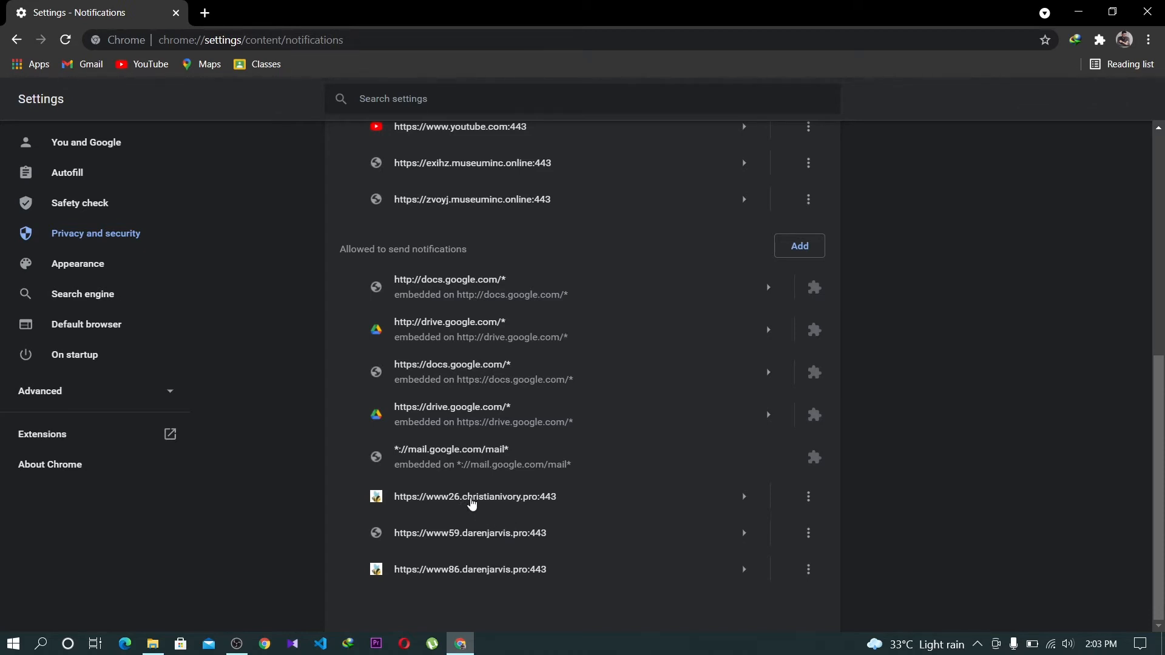
pyautogui.moveTo(477, 488)
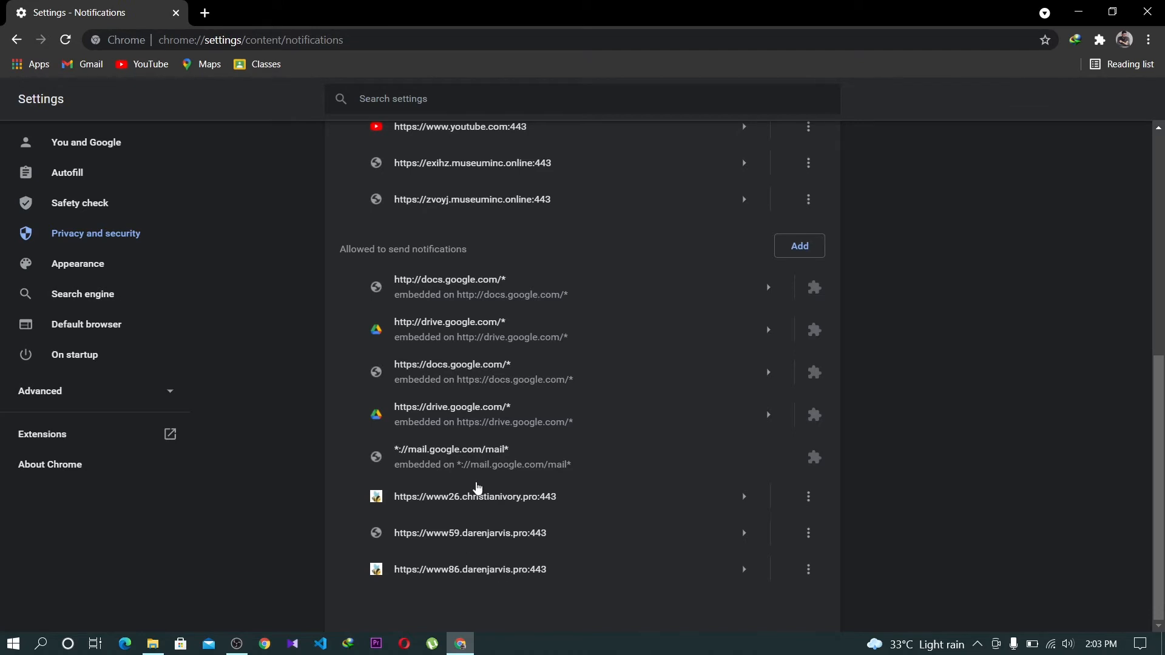
pyautogui.moveTo(496, 504)
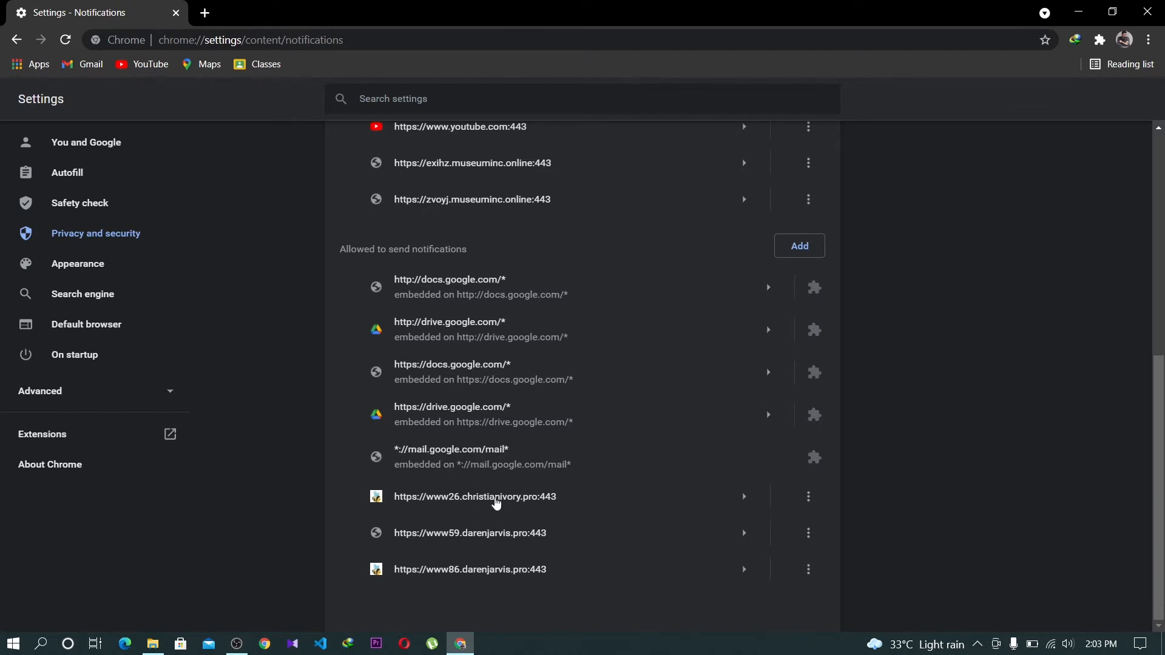
pyautogui.moveTo(400, 493)
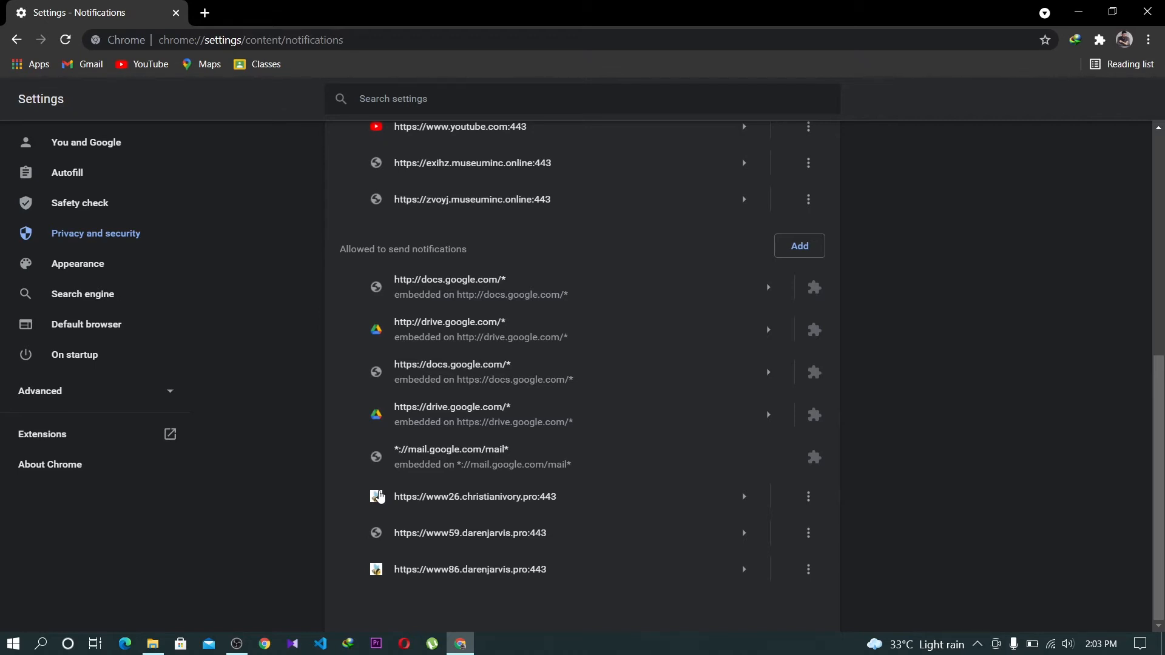
pyautogui.moveTo(421, 536)
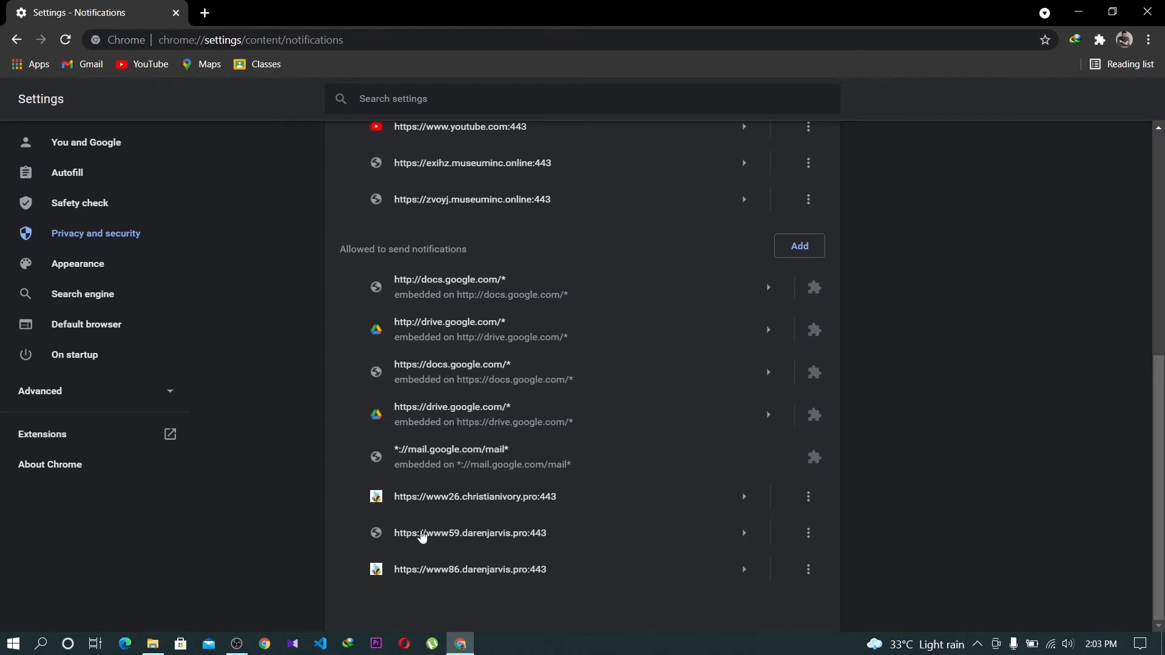
pyautogui.moveTo(793, 461)
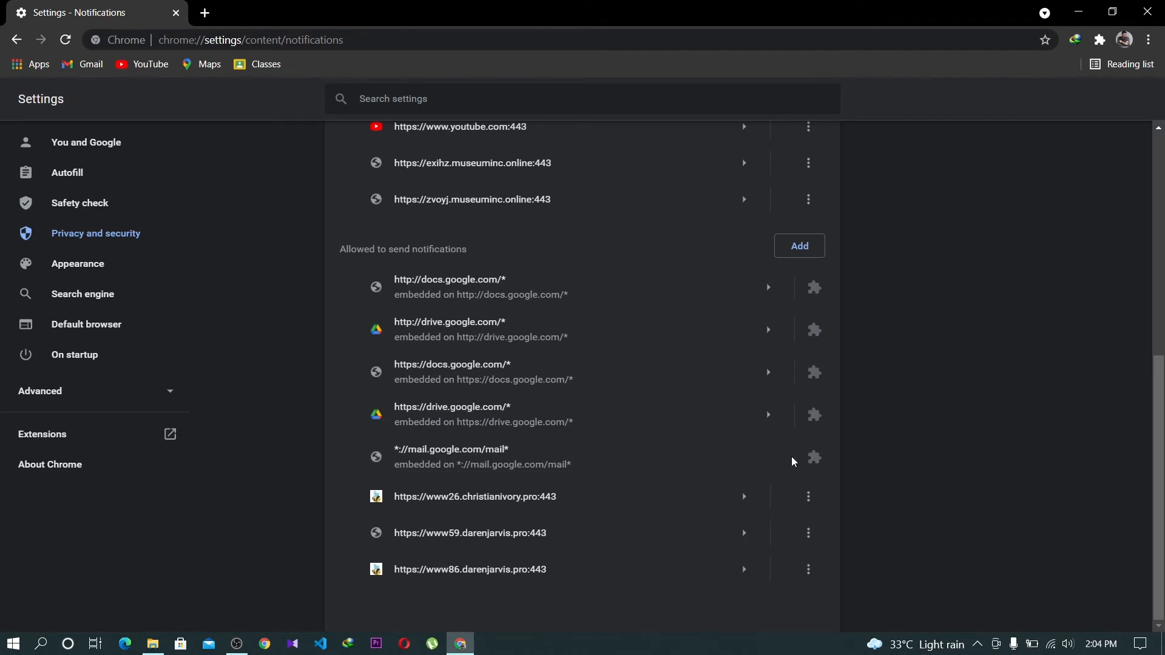
pyautogui.moveTo(808, 497)
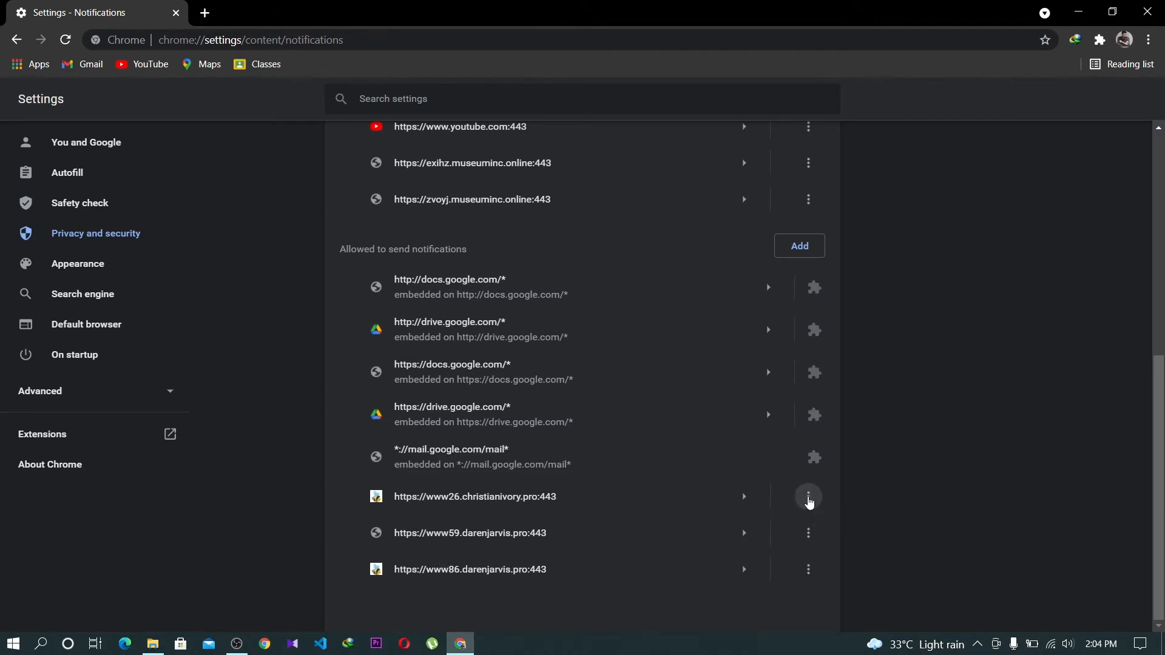
# Block notifications from www26.christianivory.pro and www59.darenjarvis.pro via their site menus.
pyautogui.click(809, 496)
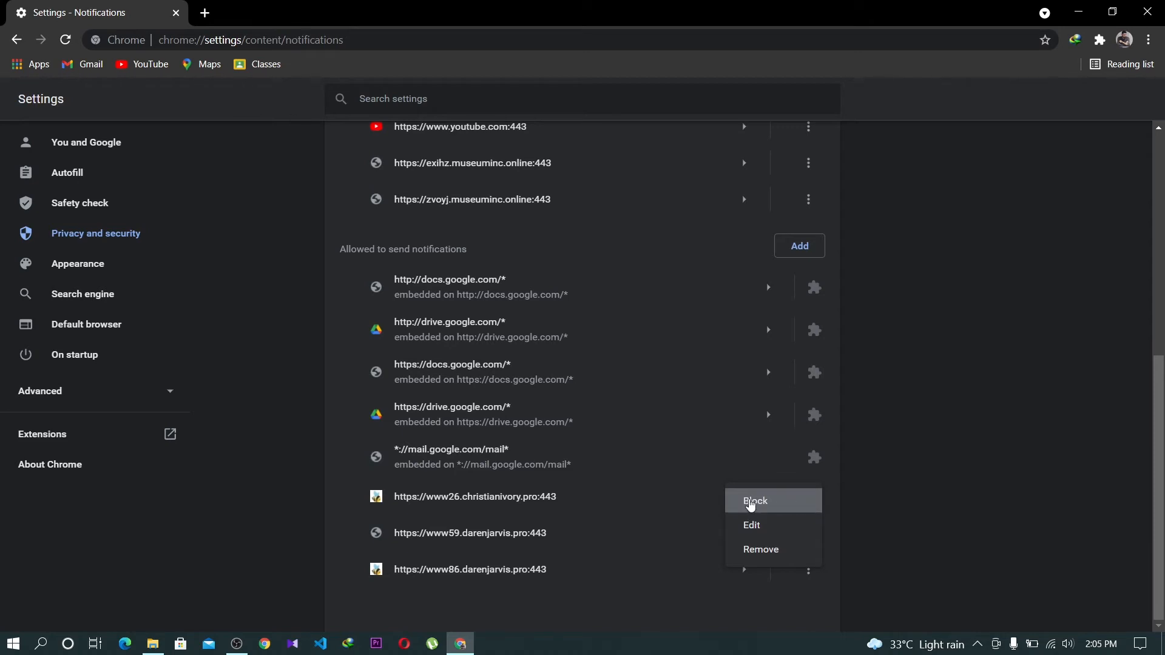
pyautogui.click(755, 501)
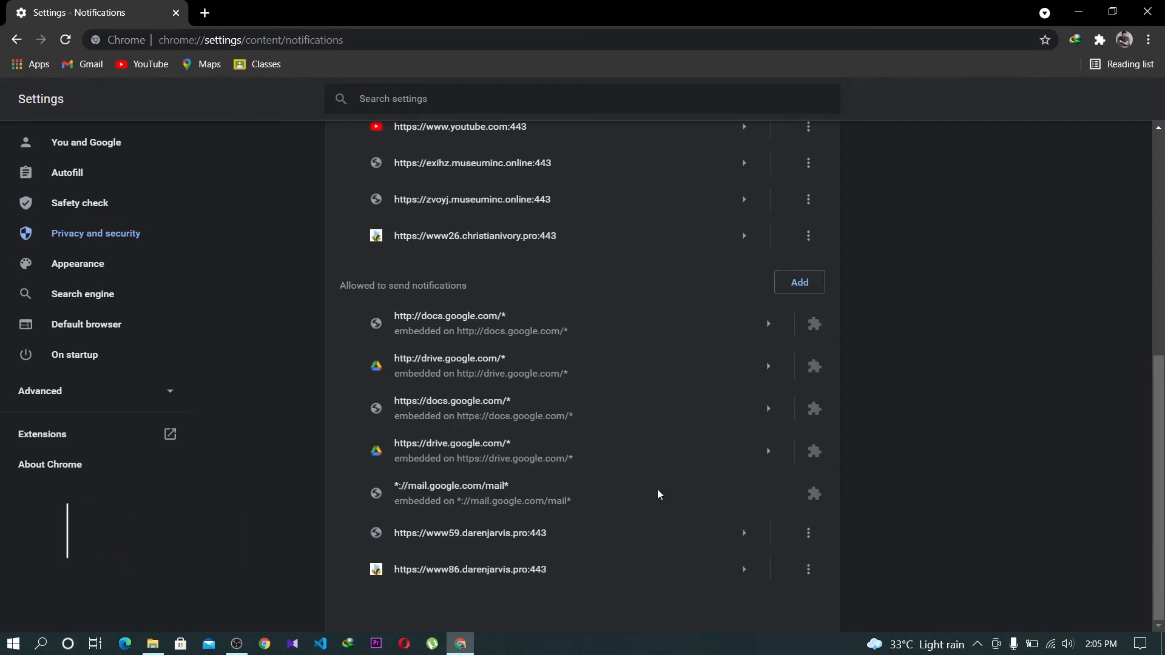
pyautogui.click(808, 532)
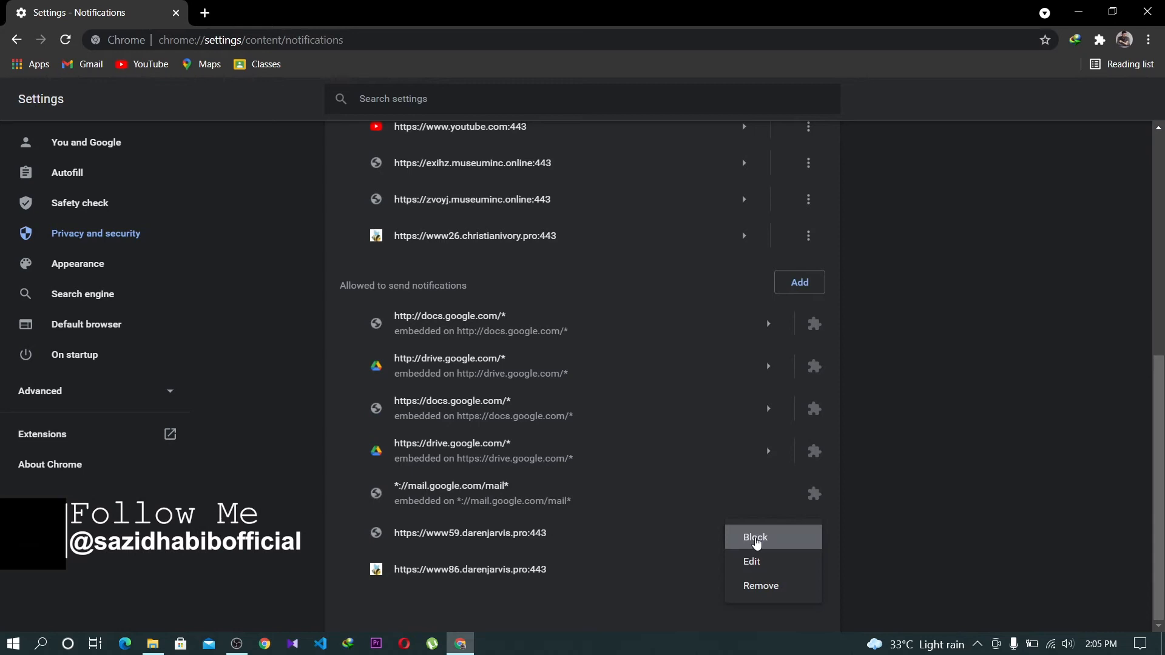
pyautogui.click(754, 538)
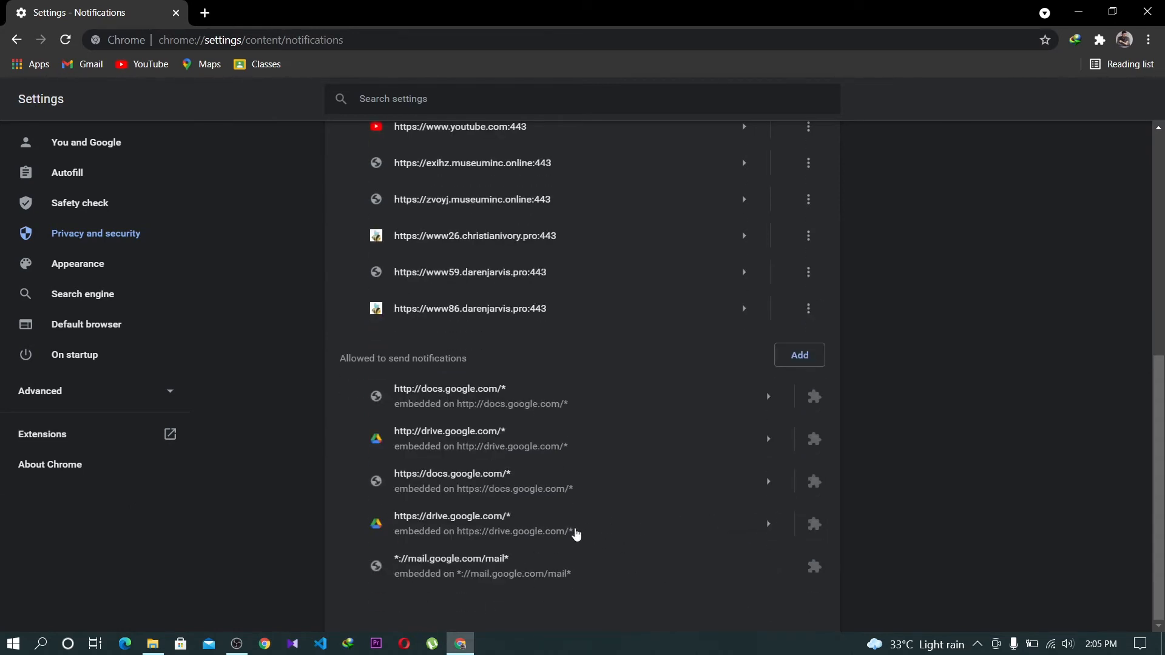
pyautogui.scroll(3)
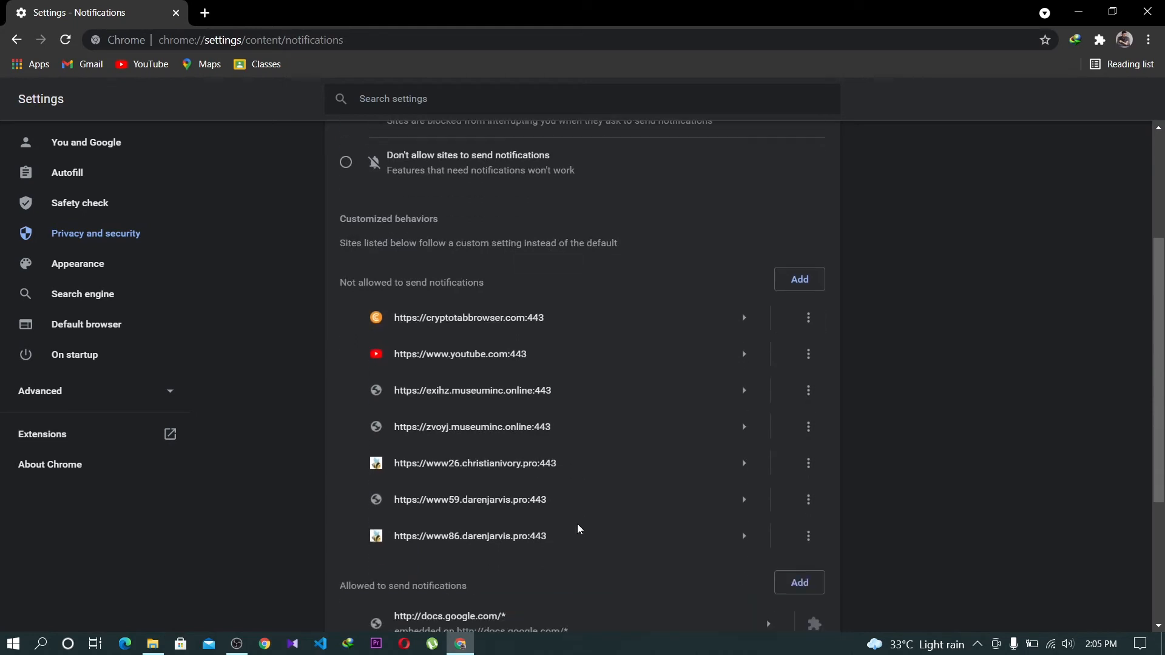
pyautogui.moveTo(351, 296)
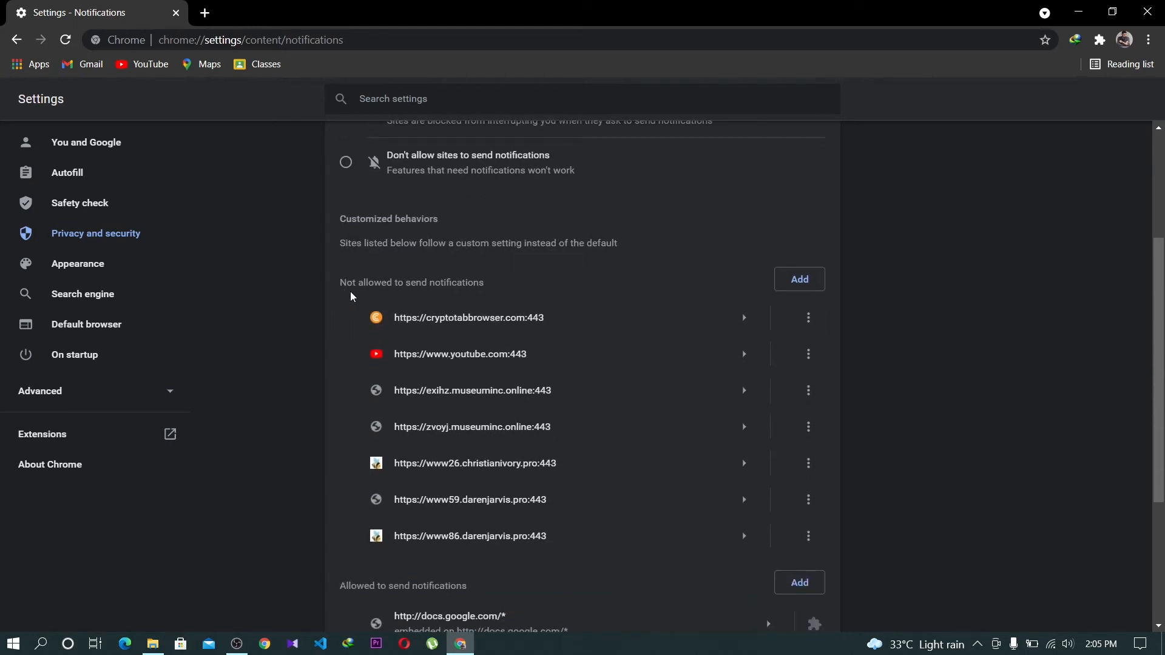
pyautogui.moveTo(536, 325)
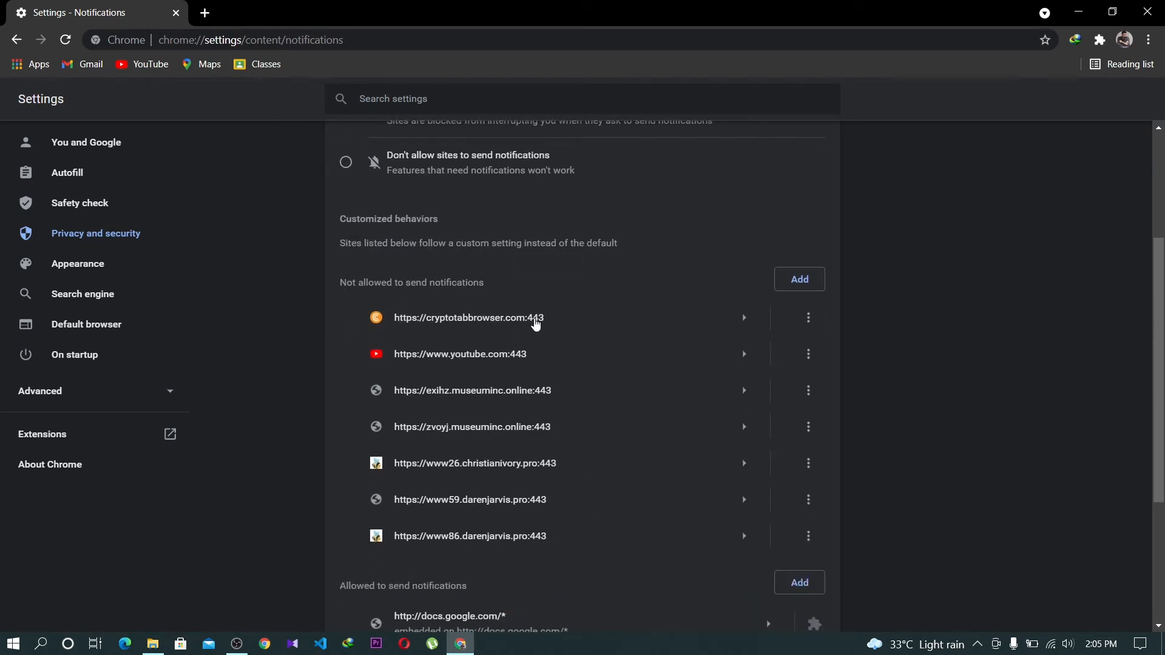
pyautogui.scroll(-3)
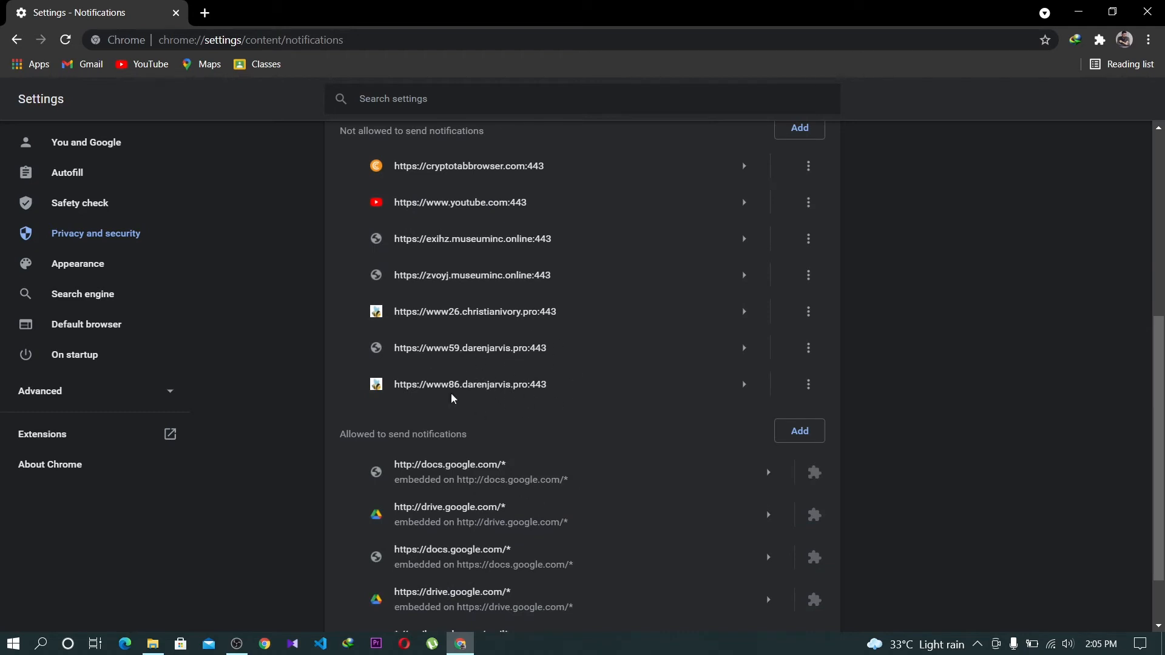
pyautogui.scroll(3)
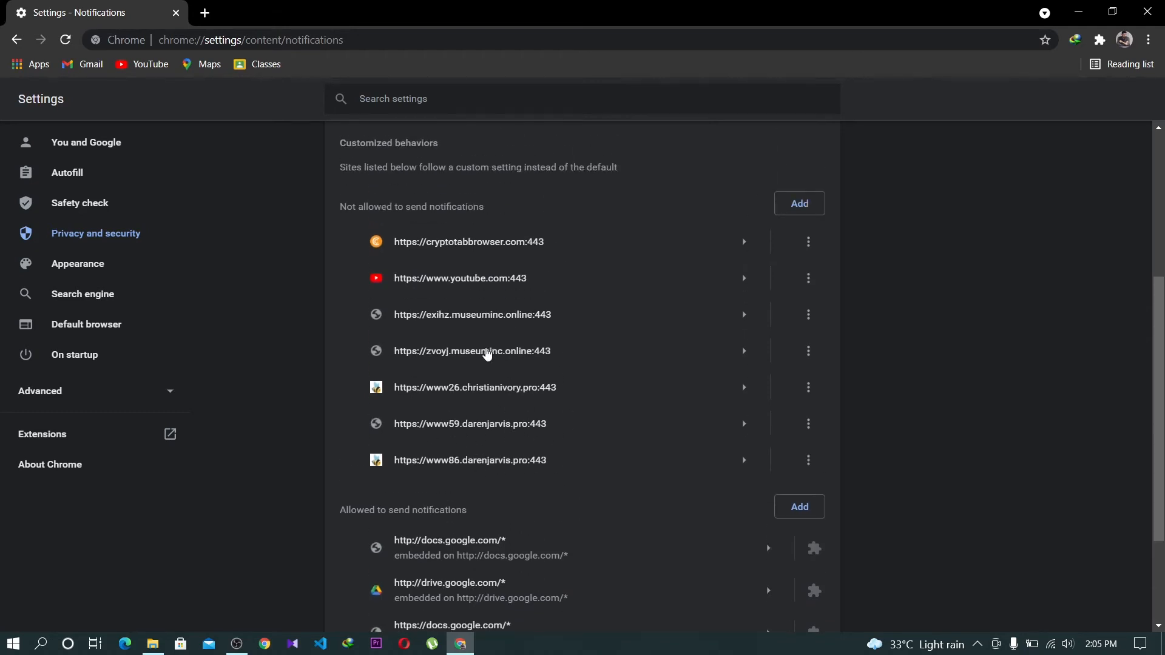
pyautogui.scroll(3)
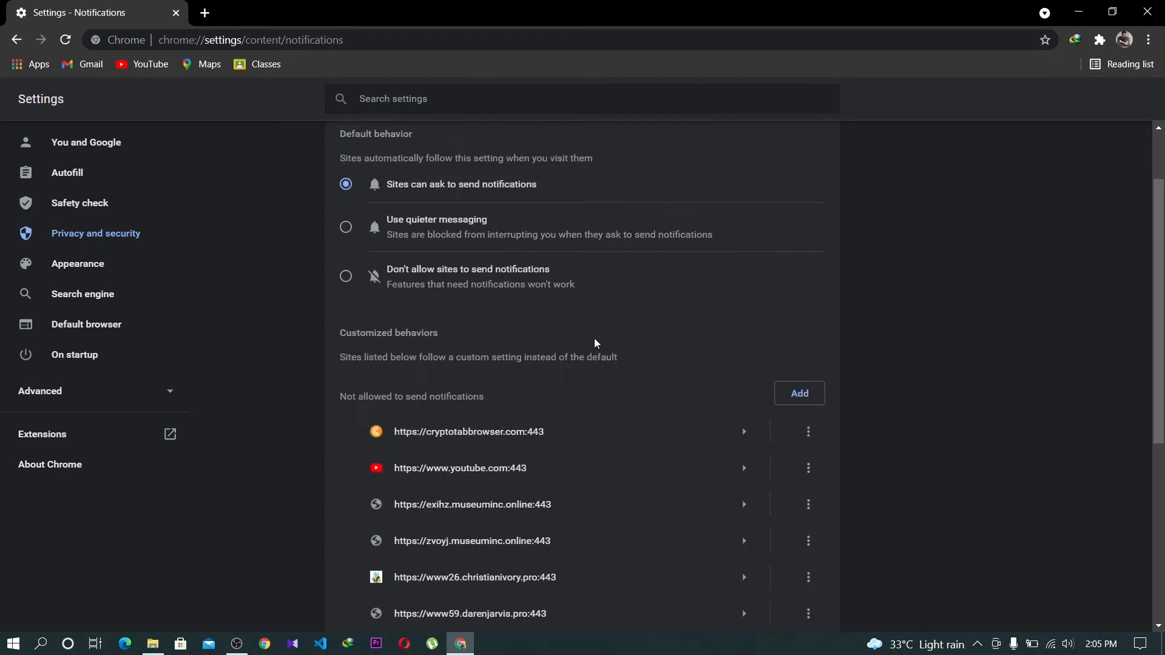
pyautogui.scroll(3)
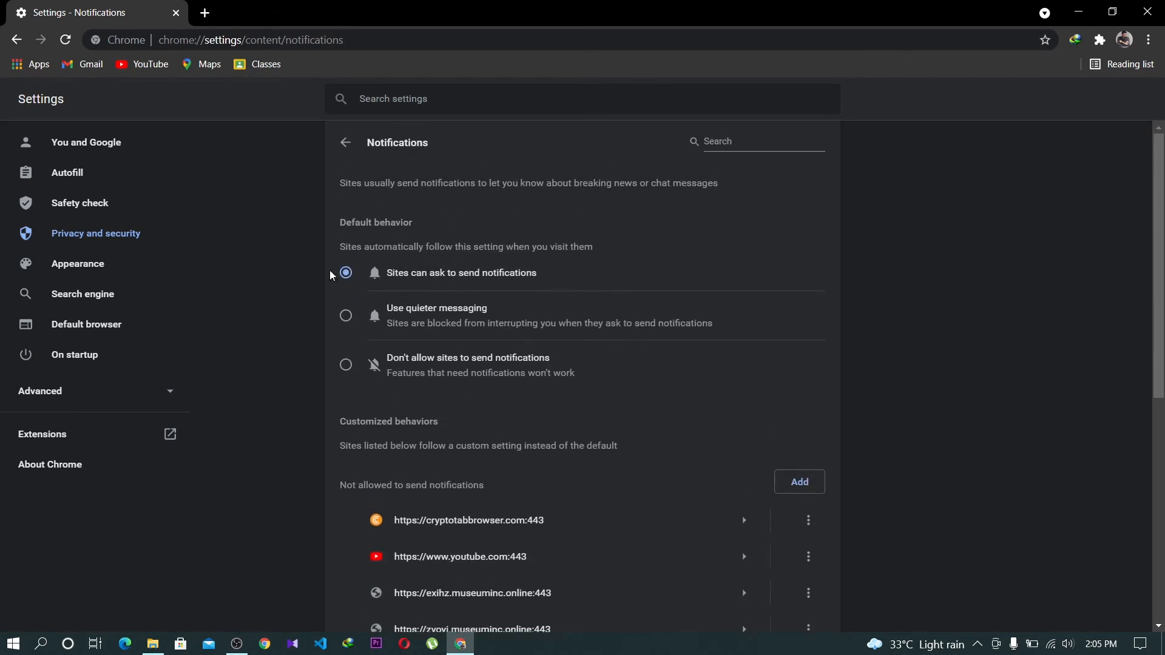
pyautogui.moveTo(368, 157)
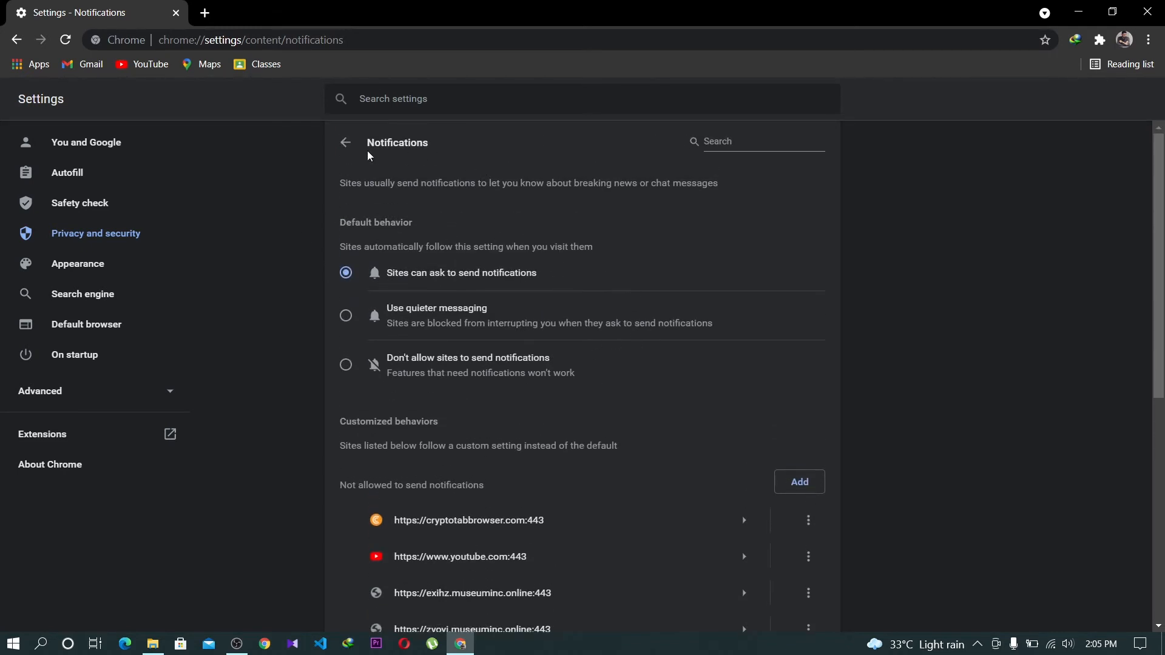
pyautogui.moveTo(582, 200)
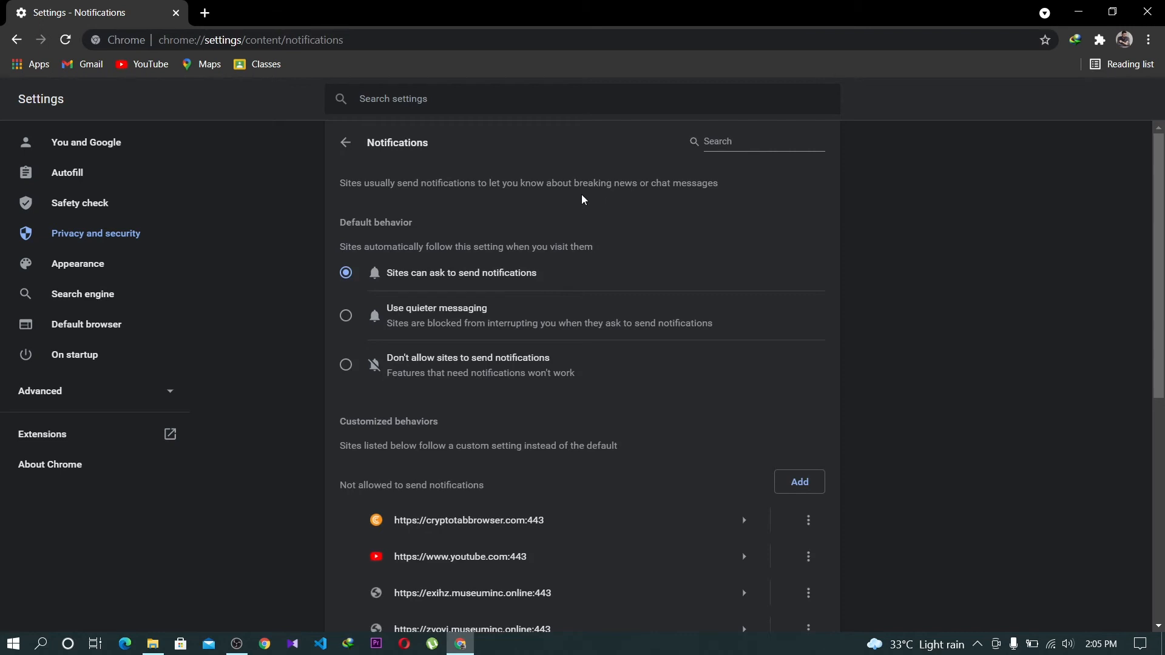